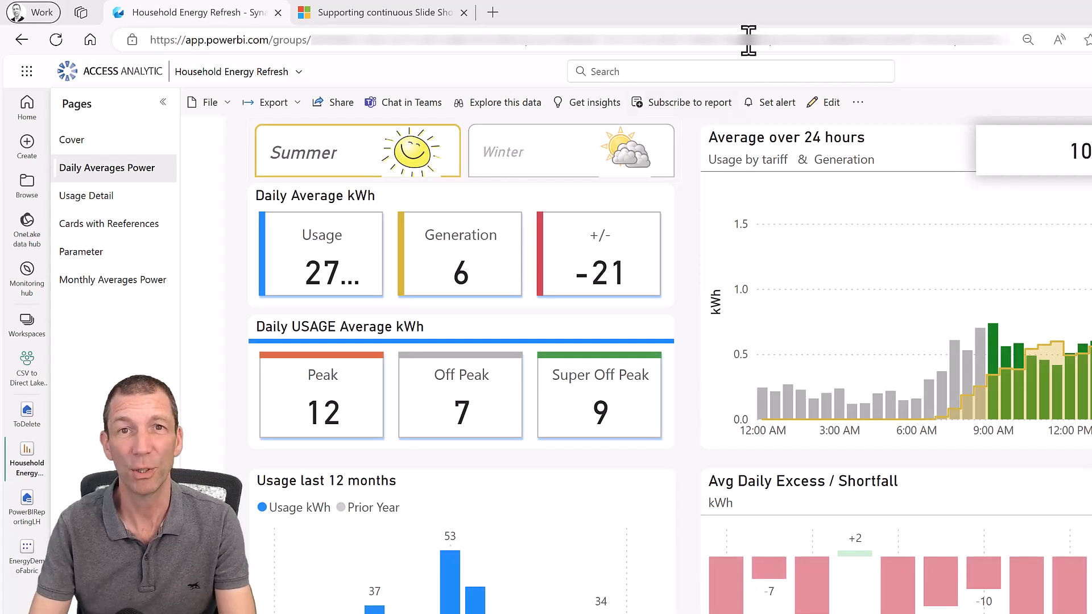
# Copy the Daily Averages Power report page URL from the browser address bar
pyautogui.click(230, 40)
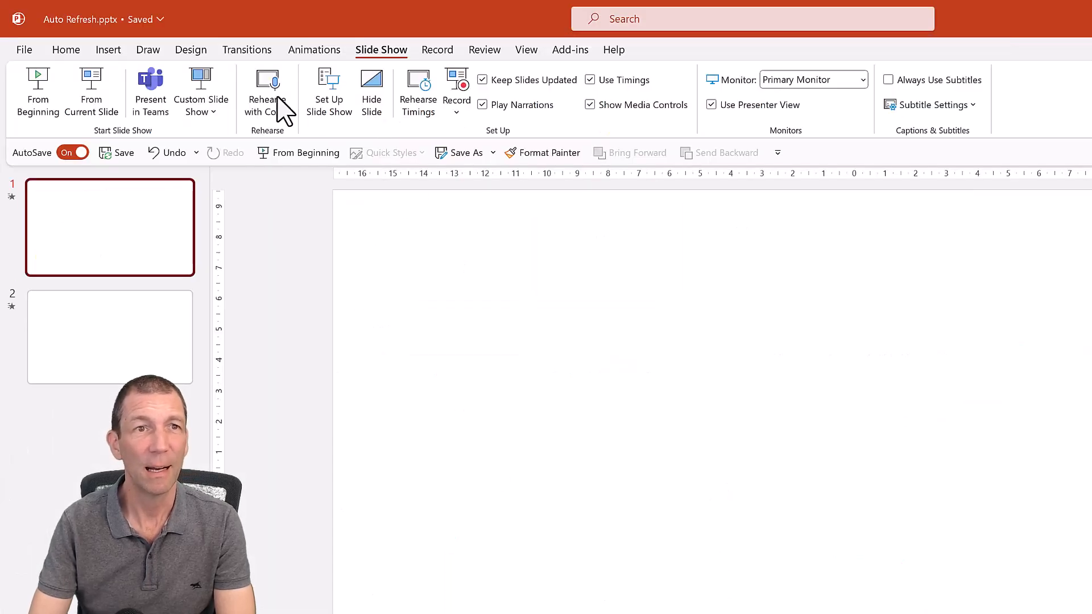
# Insert a Power BI add-in on slide 1 and load the Daily Averages Power page from the copied URL
pyautogui.click(108, 49)
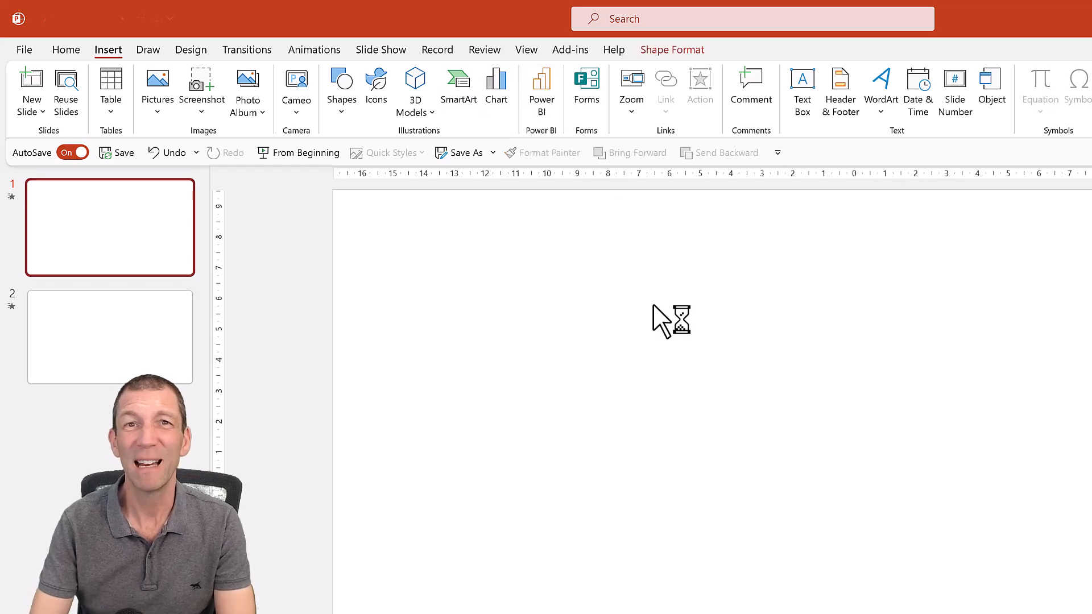
pyautogui.click(542, 89)
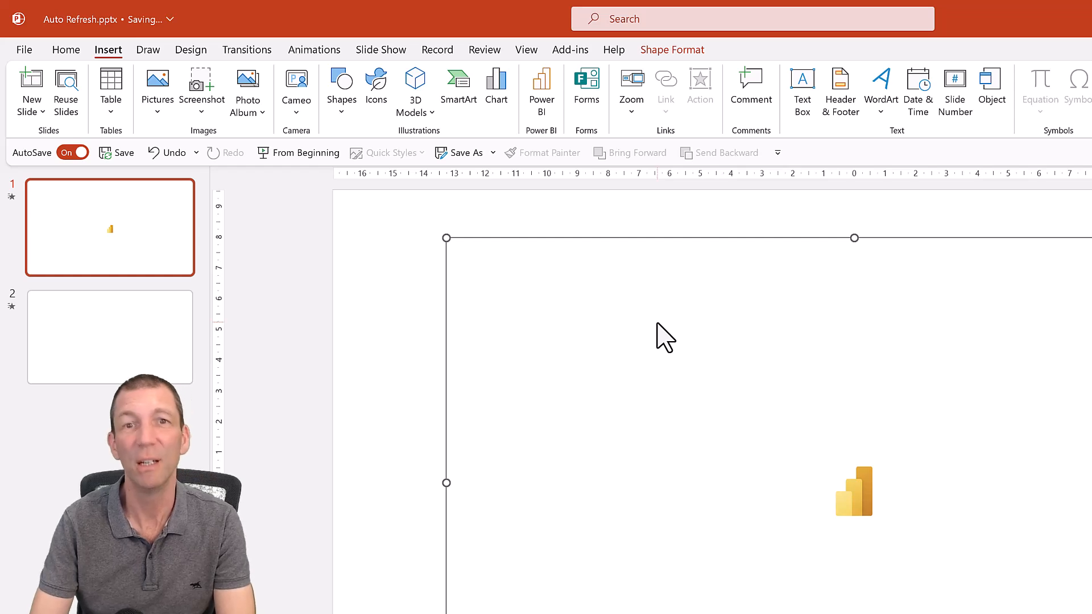
pyautogui.click(541, 91)
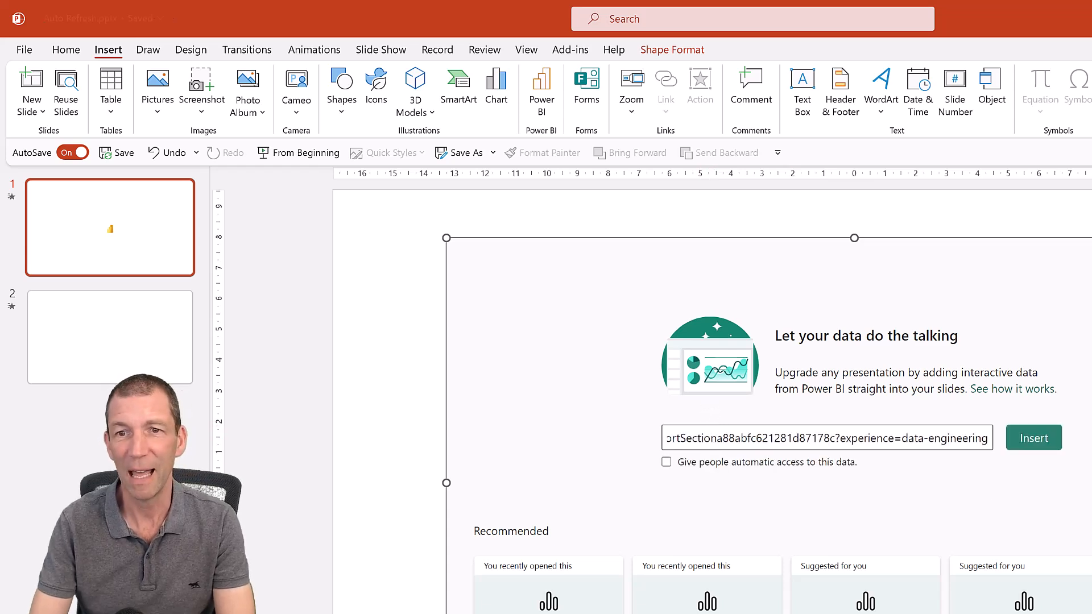
pyautogui.click(1033, 438)
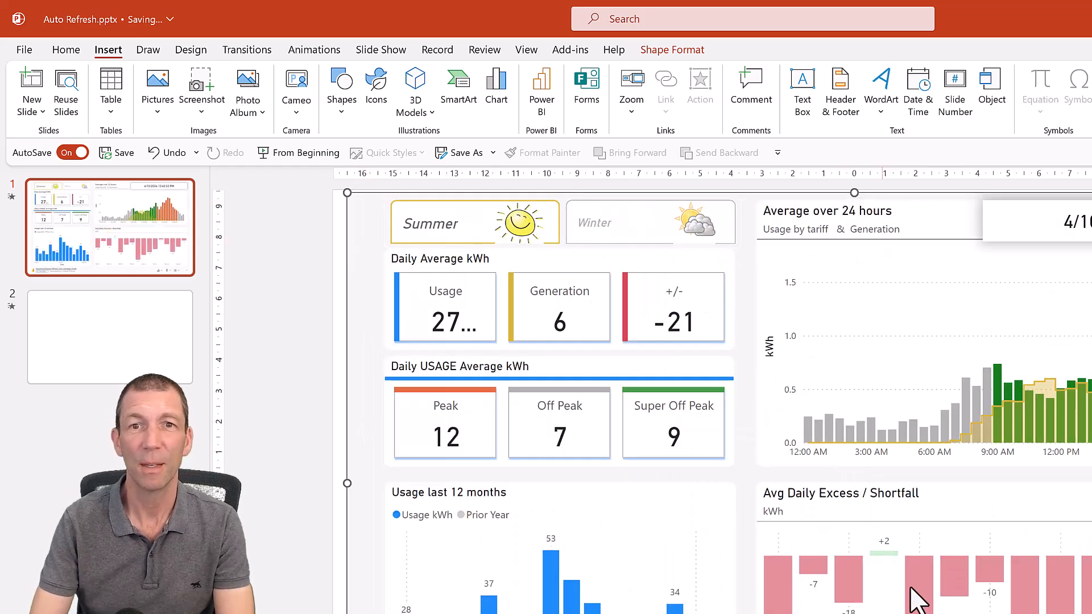
# Move to the empty slide 2 and return to the report in the browser
pyautogui.click(110, 336)
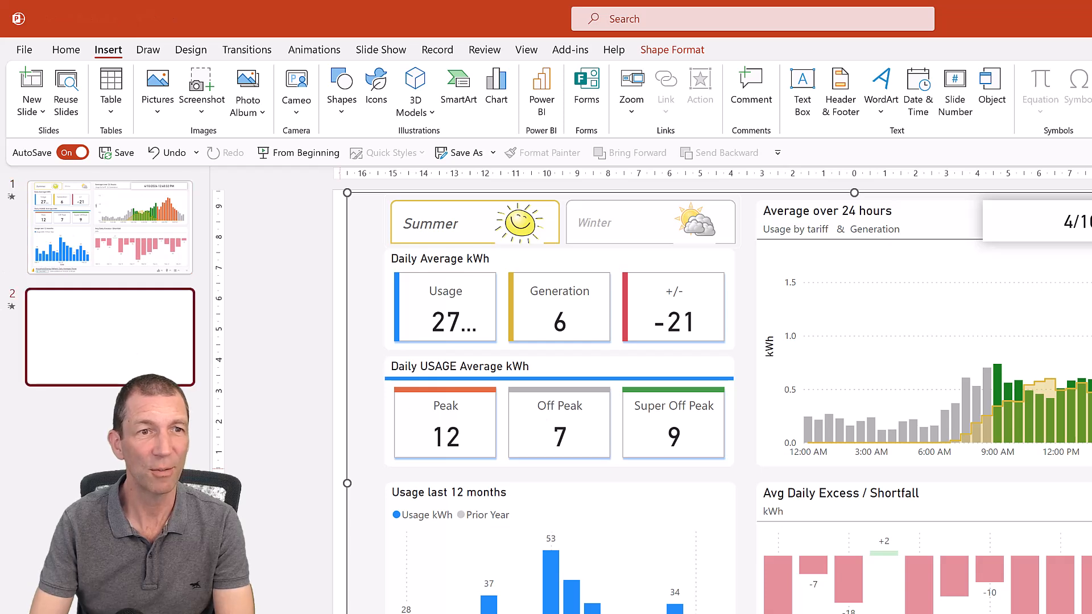
pyautogui.press('Delete')
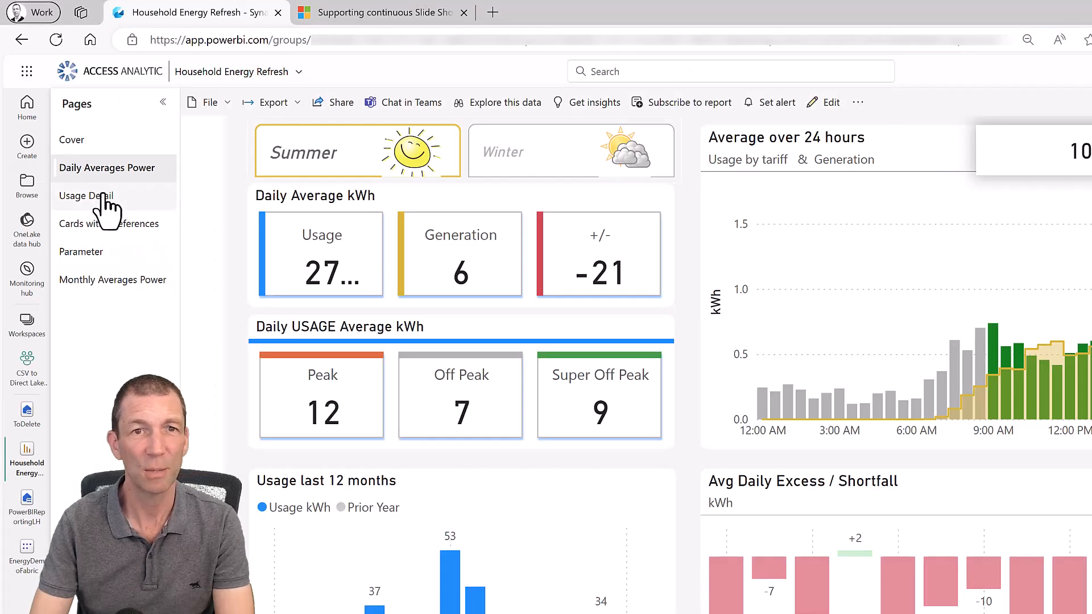
# Open the Usage Detail report page and copy its URL from the address bar
pyautogui.click(86, 195)
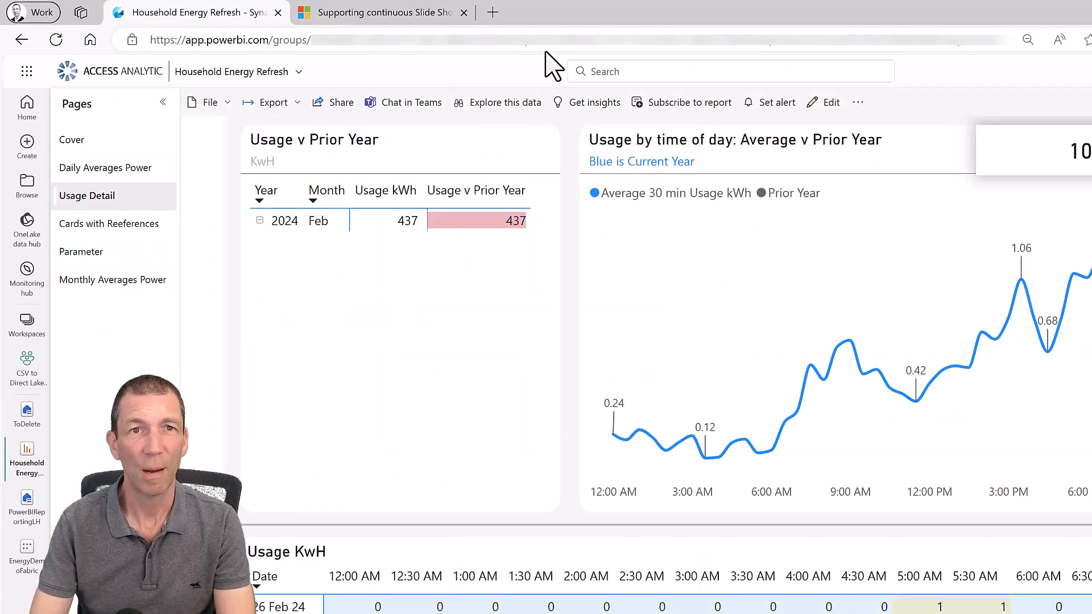
pyautogui.click(230, 40)
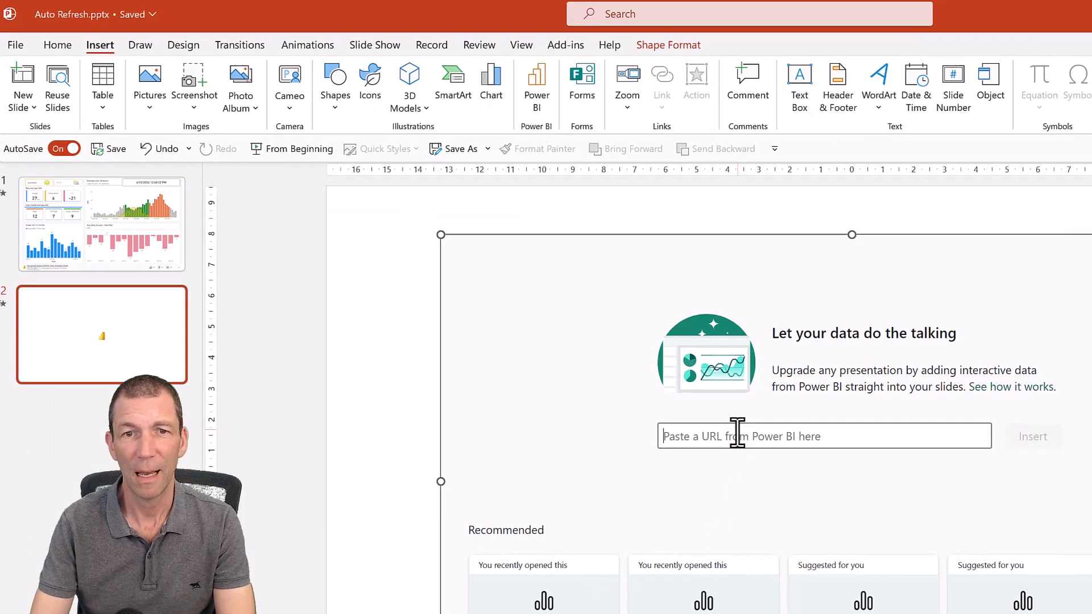
# Paste the Usage Detail URL into slide 2's Power BI placeholder and load the live report
pyautogui.write('https://app.powerbi.com/groups/b95a6b65-3b6a-457f-a4f4-ae8')
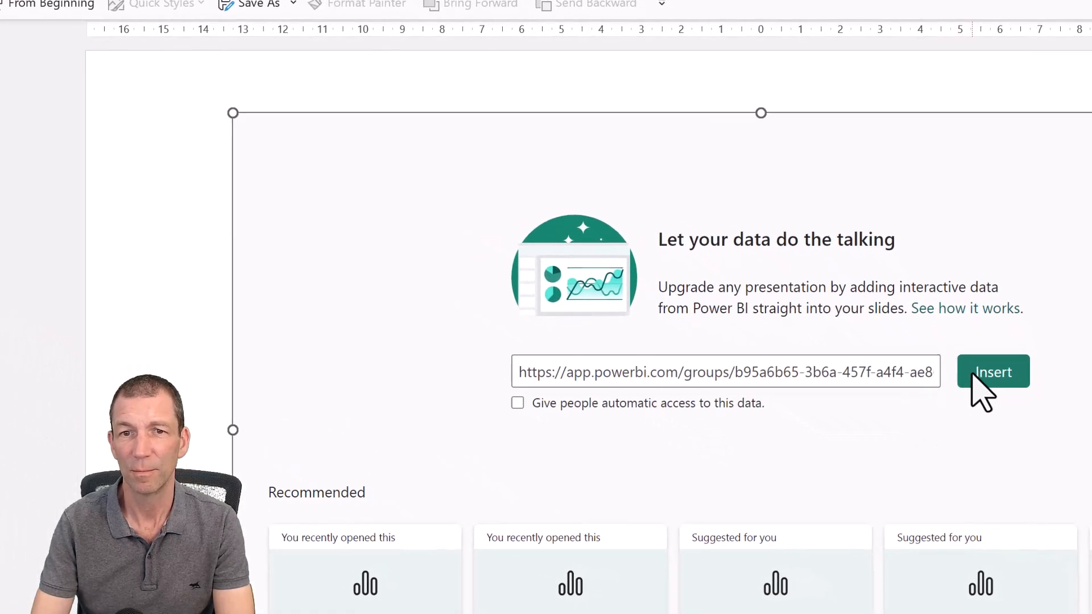
pyautogui.click(992, 371)
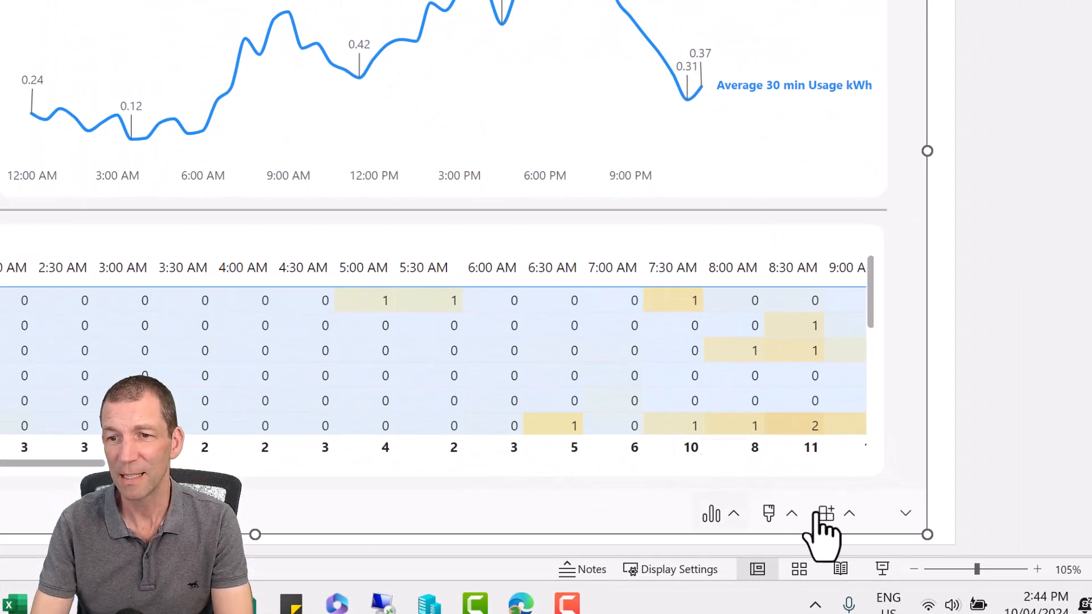
# In slide 2's add-in slide show settings, enable automatic refresh at 15 seconds
pyautogui.click(849, 514)
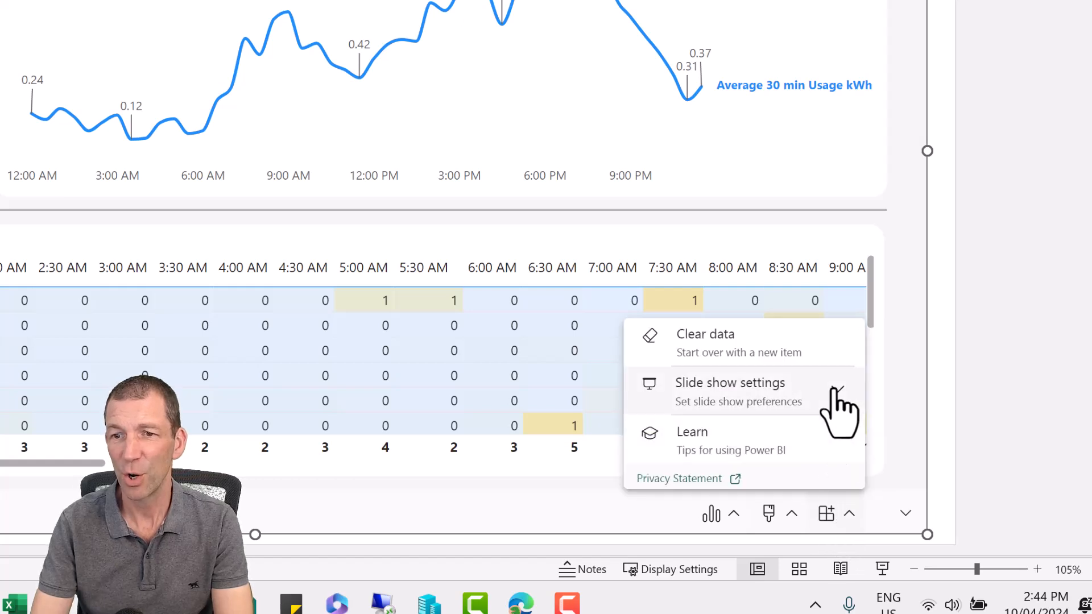
pyautogui.click(731, 382)
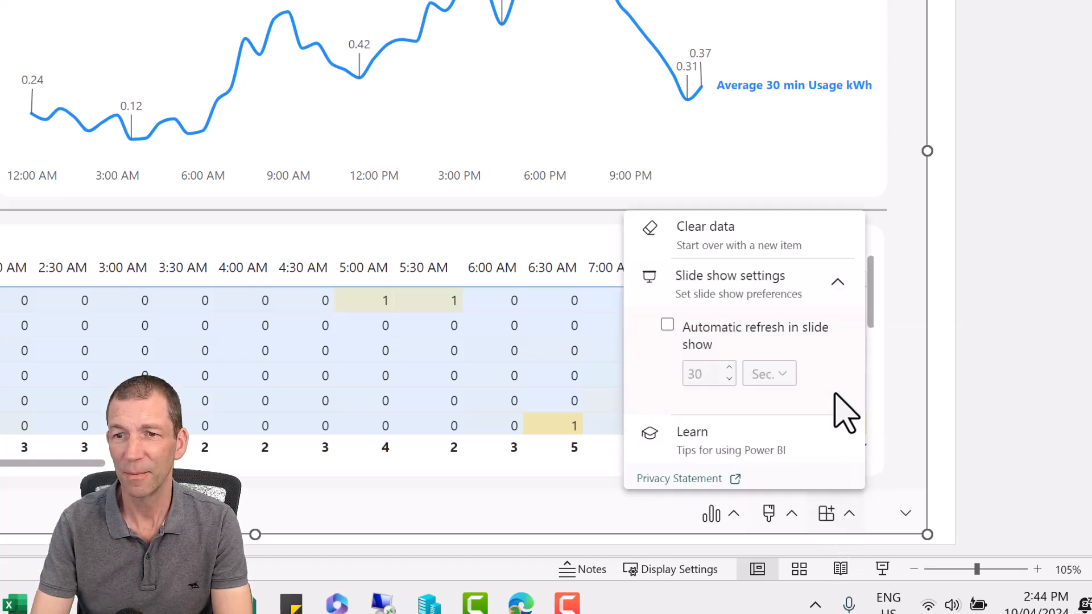
pyautogui.click(667, 324)
pyautogui.write('15')
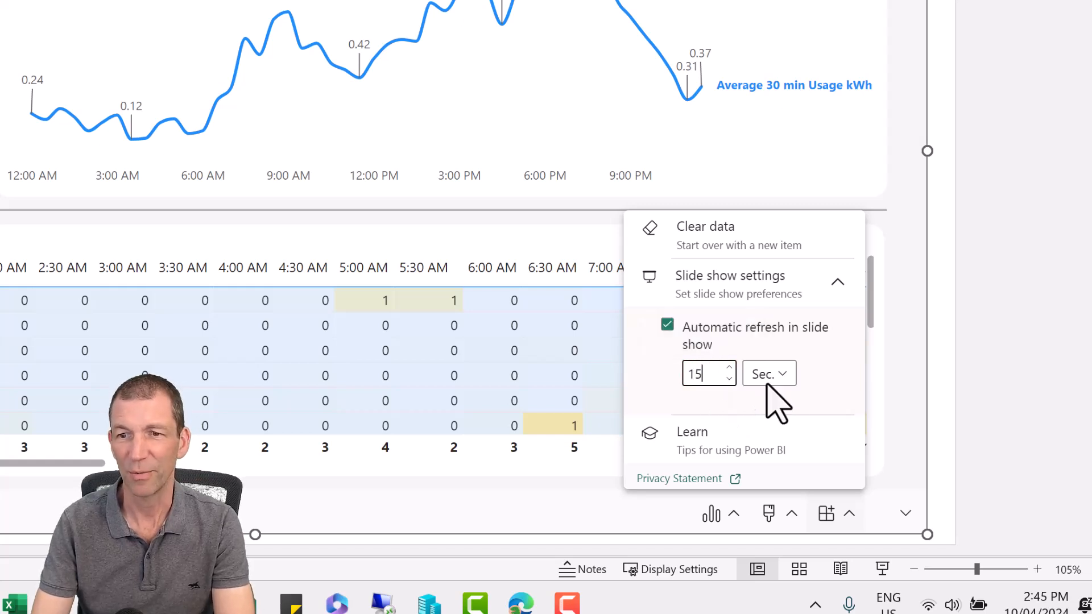
pyautogui.moveTo(826, 404)
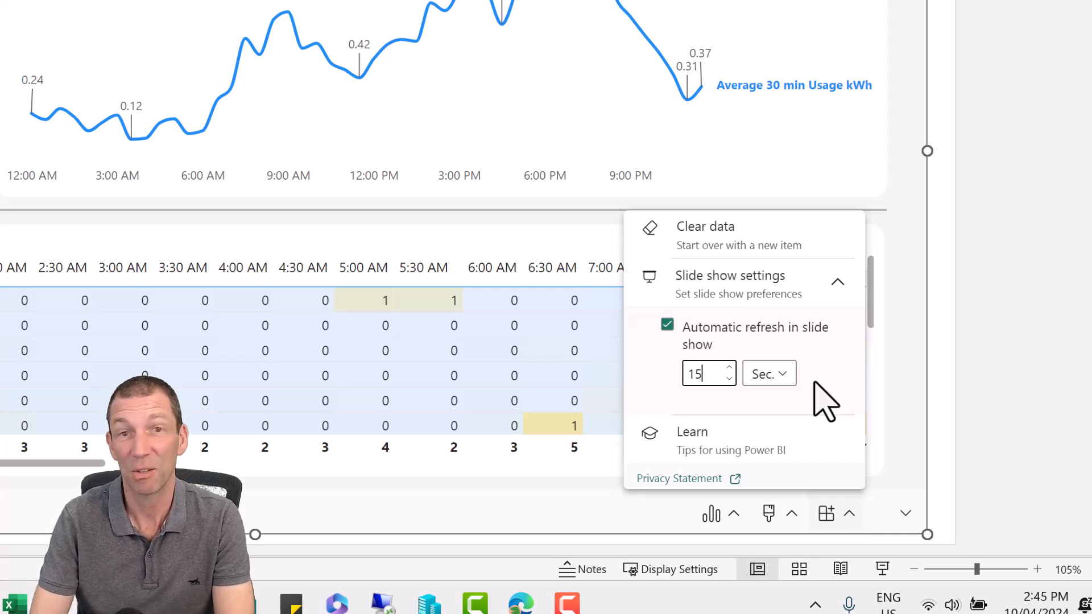
pyautogui.moveTo(725, 397)
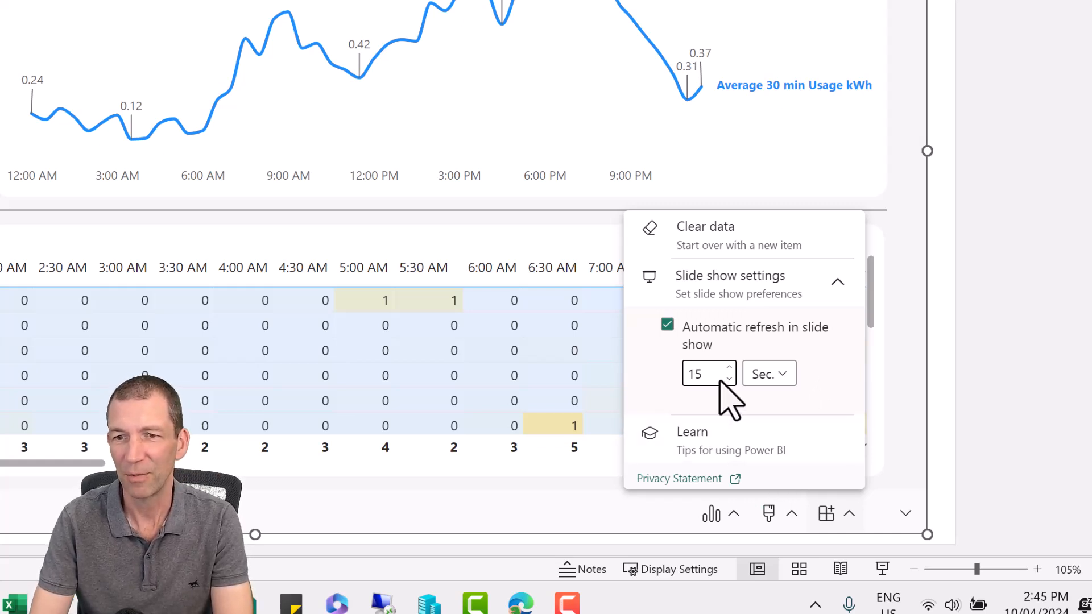
pyautogui.click(700, 373)
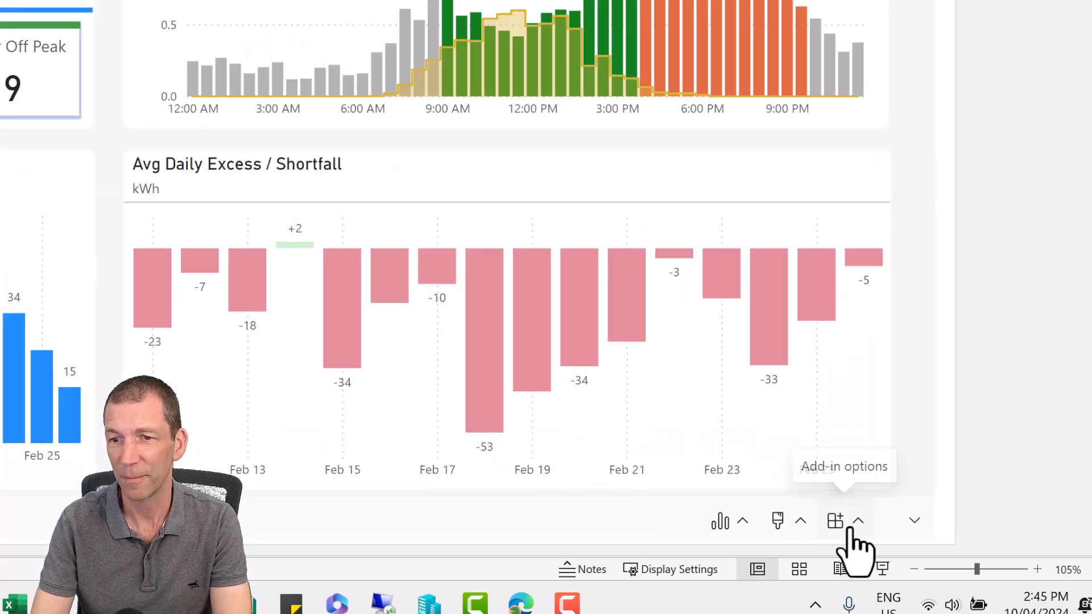
# In slide 1's add-in slide show settings, enable automatic refresh at the 15-second minimum
pyautogui.click(835, 521)
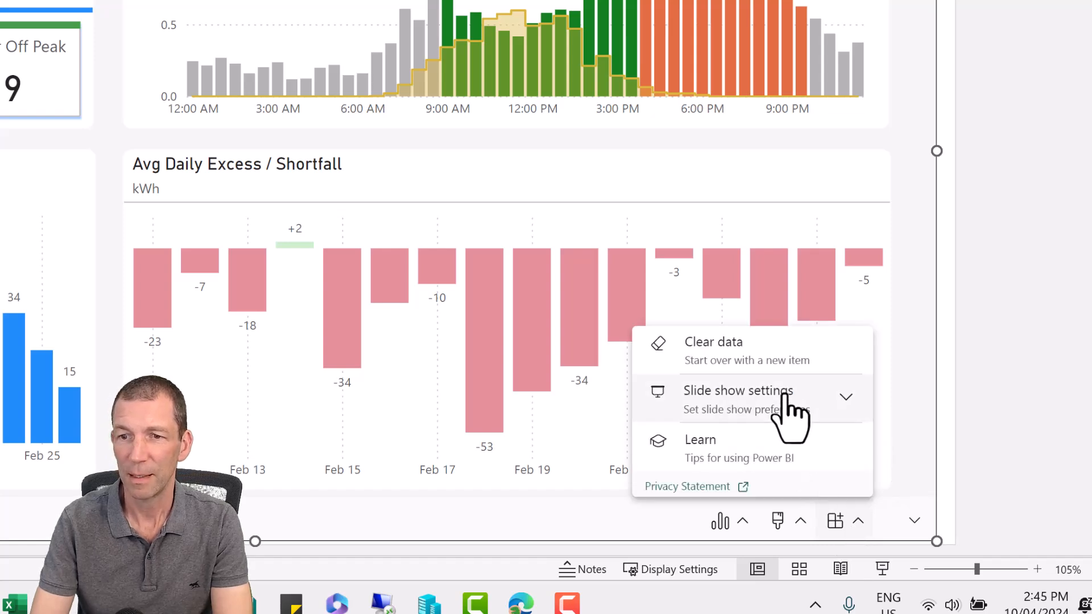
pyautogui.click(738, 391)
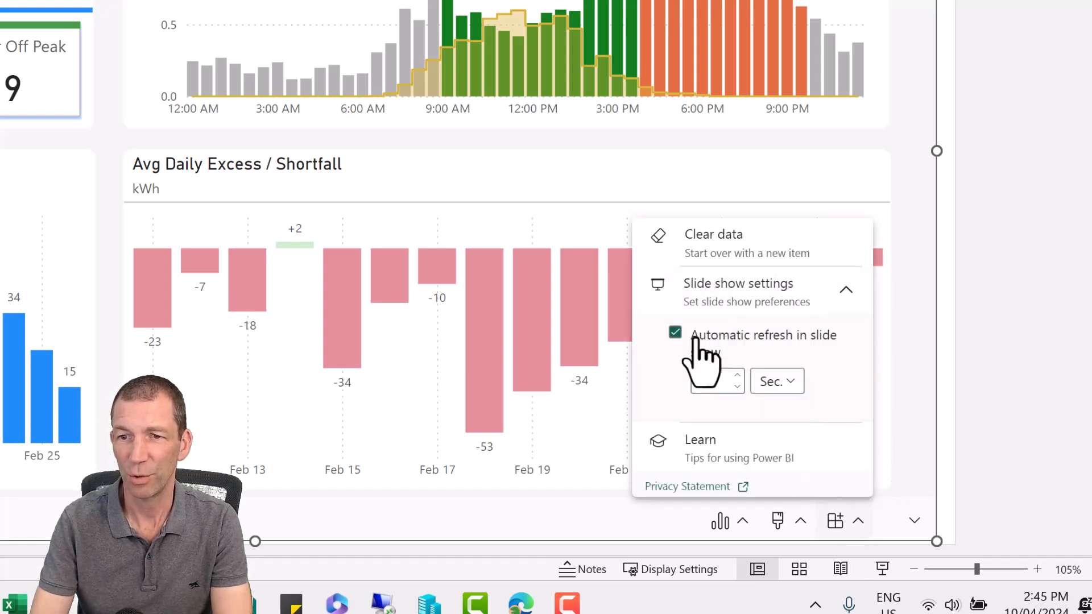
pyautogui.write('1')
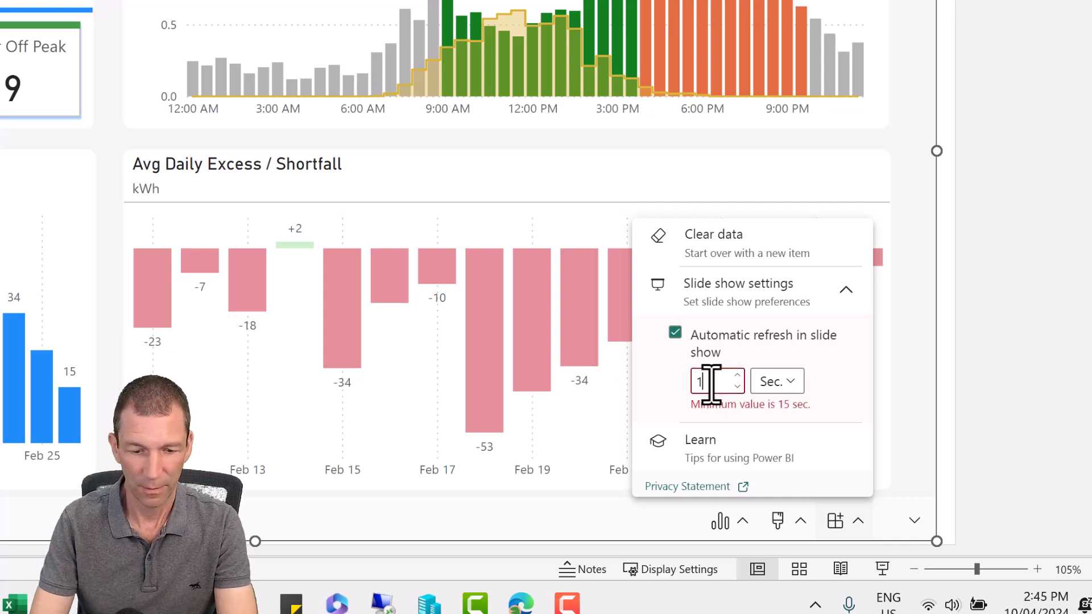
pyautogui.click(902, 428)
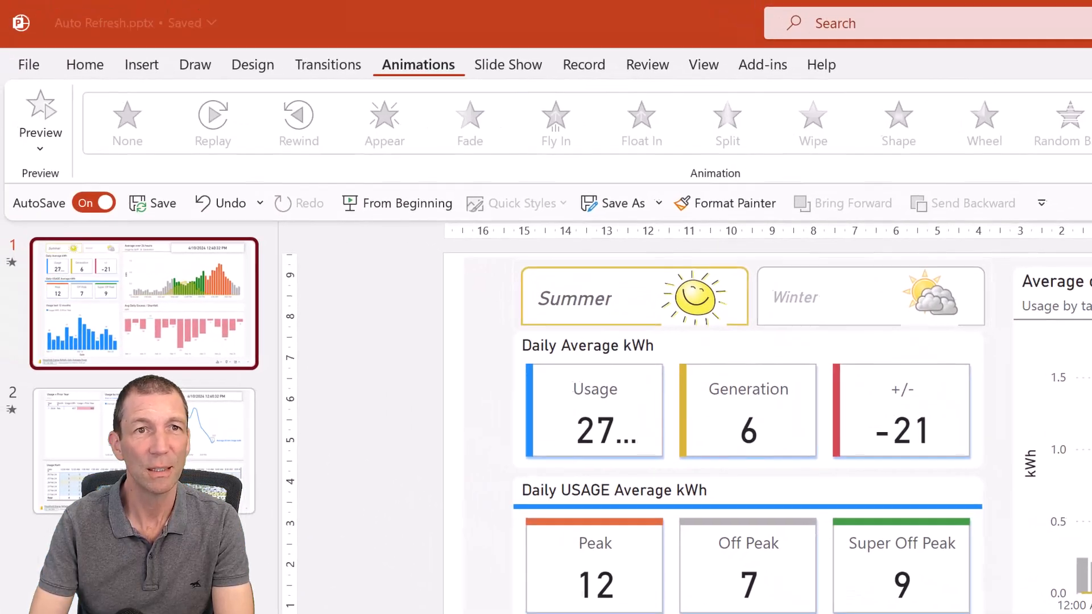
# Set slide 1 to advance automatically after 00:06.00 on the Transitions ribbon
pyautogui.click(333, 65)
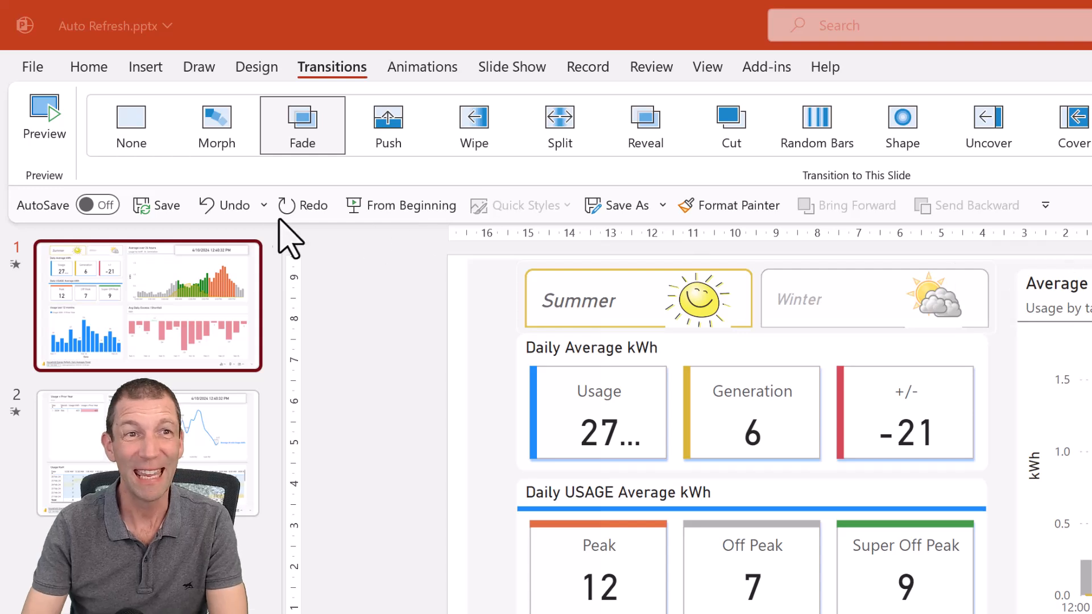
pyautogui.moveTo(286, 282)
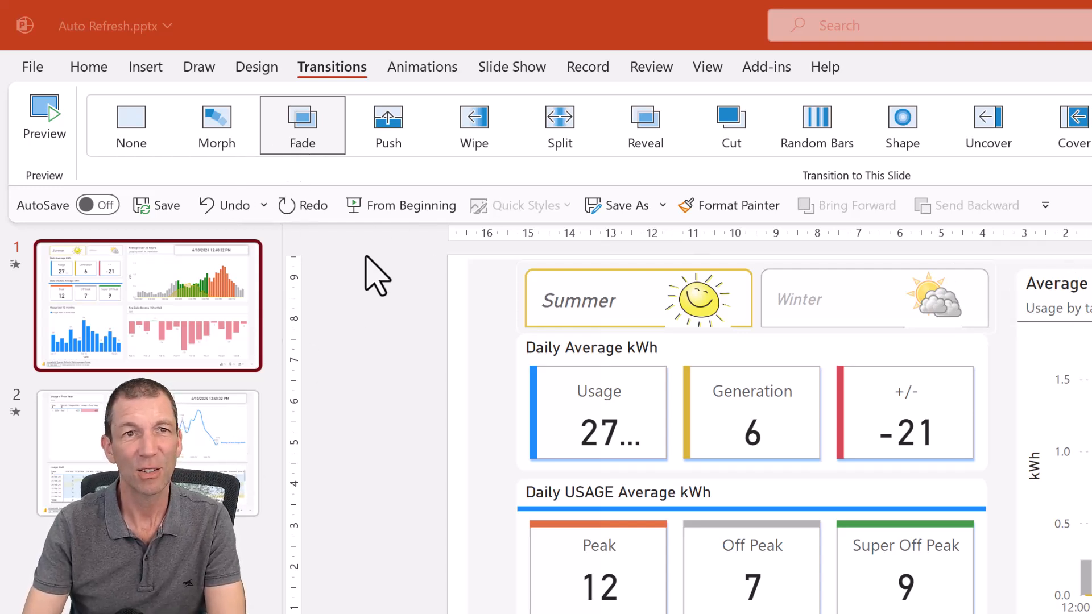
pyautogui.hscroll(3)
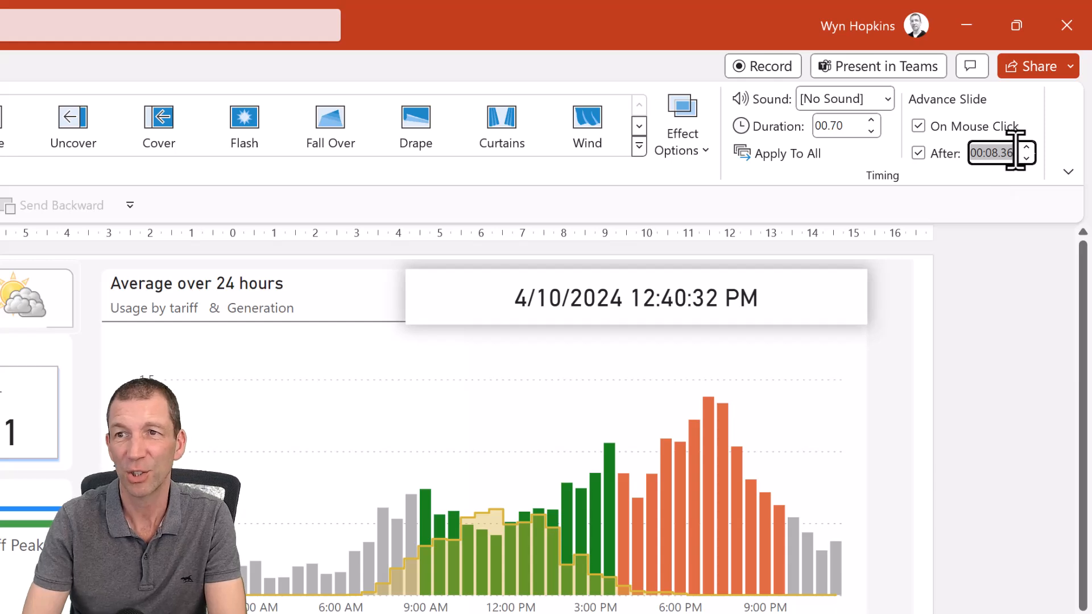
pyautogui.write('6')
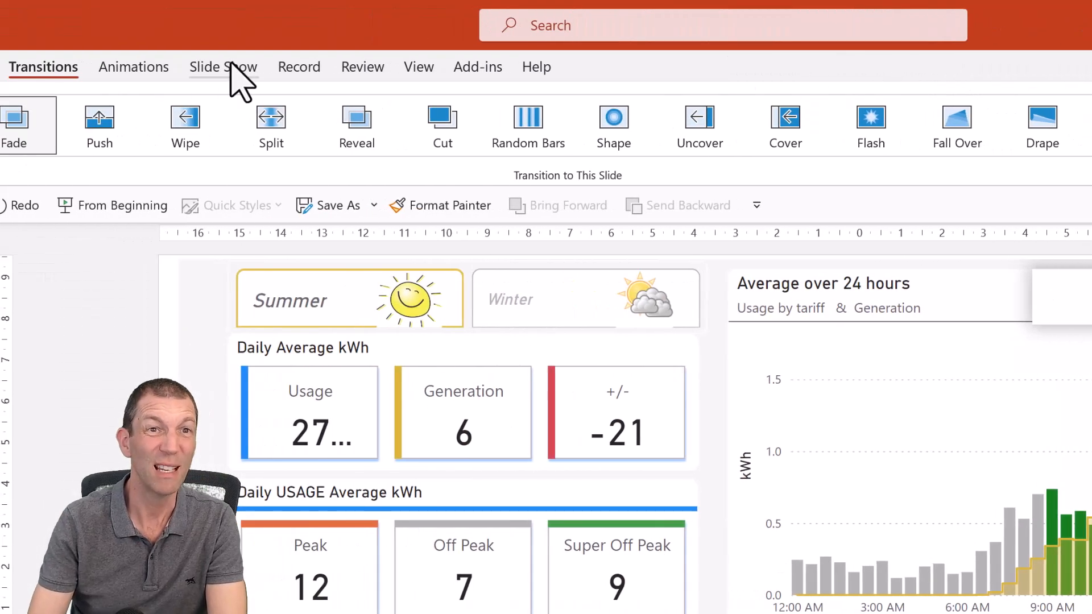
# Set slide 2 to advance after 00:06.00, run the slide show and end it with Esc
pyautogui.click(223, 67)
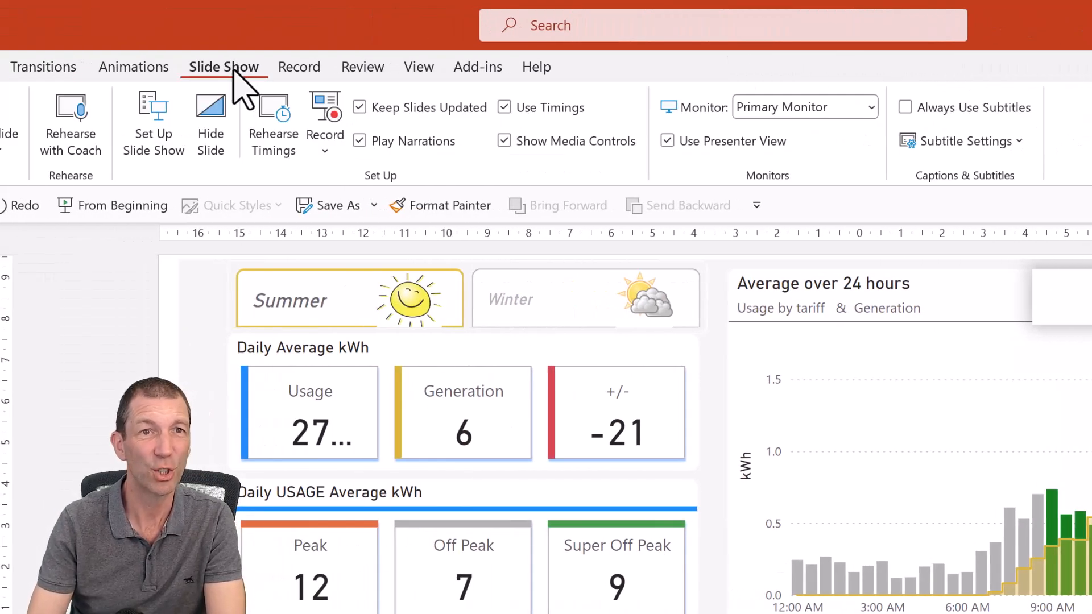
pyautogui.moveTo(273, 126)
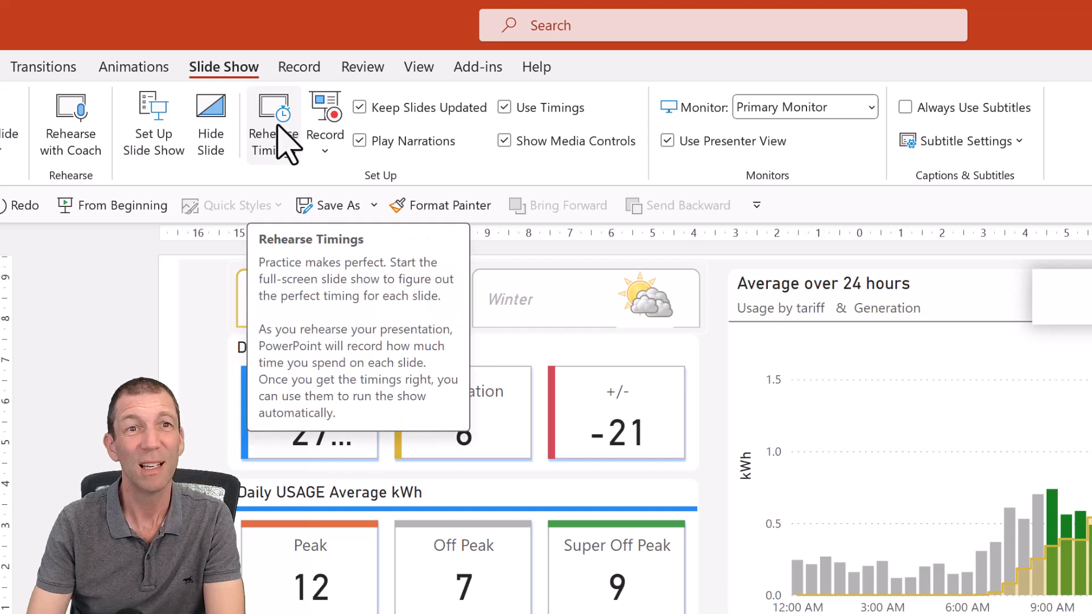
pyautogui.moveTo(289, 157)
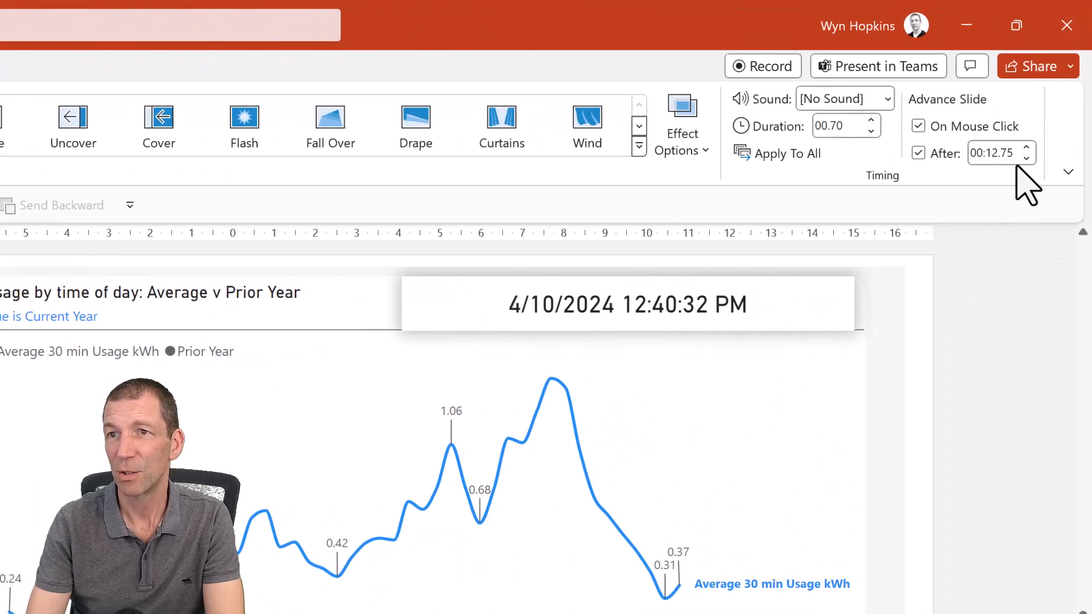
pyautogui.click(996, 153)
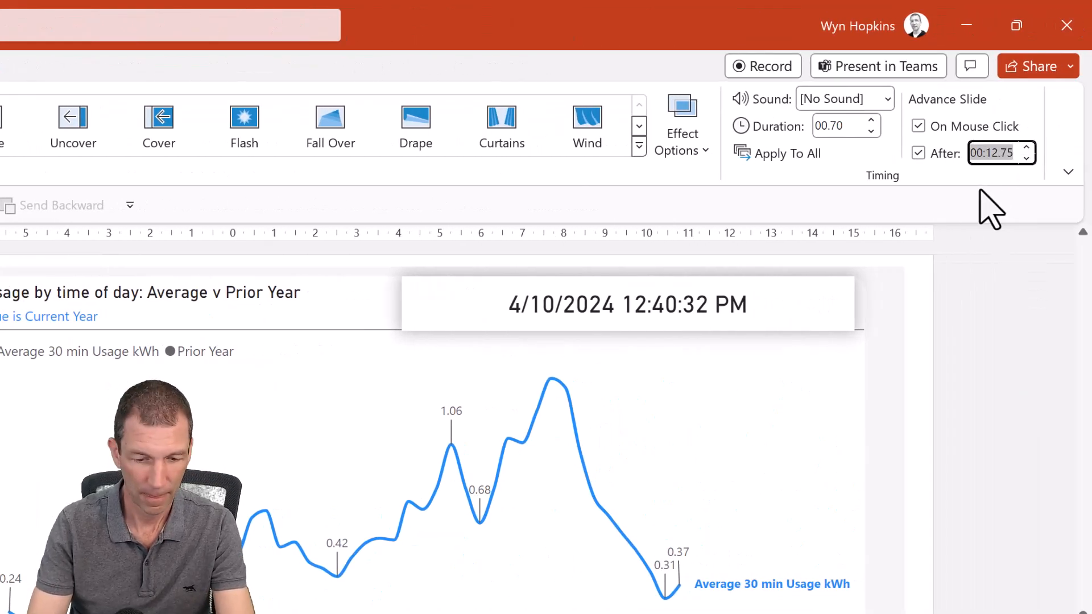
pyautogui.write('00:06.00')
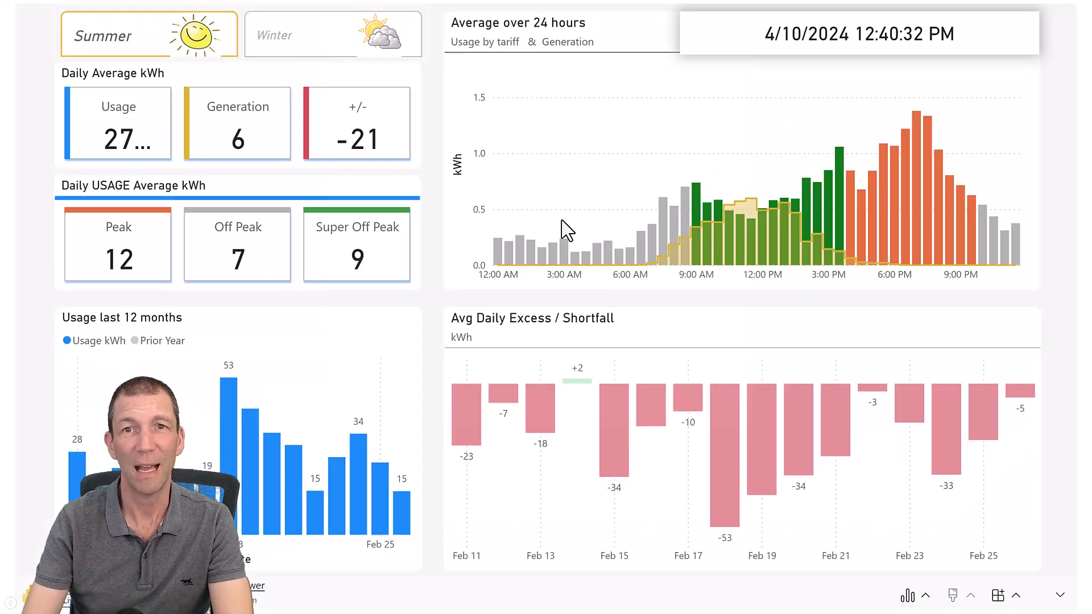
pyautogui.press('Escape')
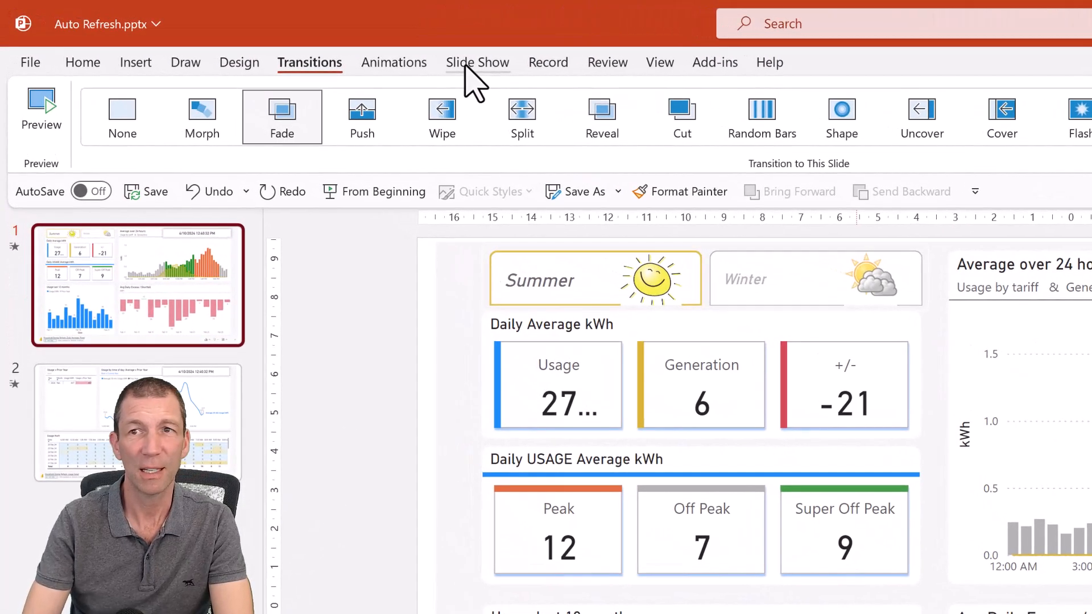
# In Set Up Slide Show, loop continuously until Esc and advance using timings if present
pyautogui.click(478, 61)
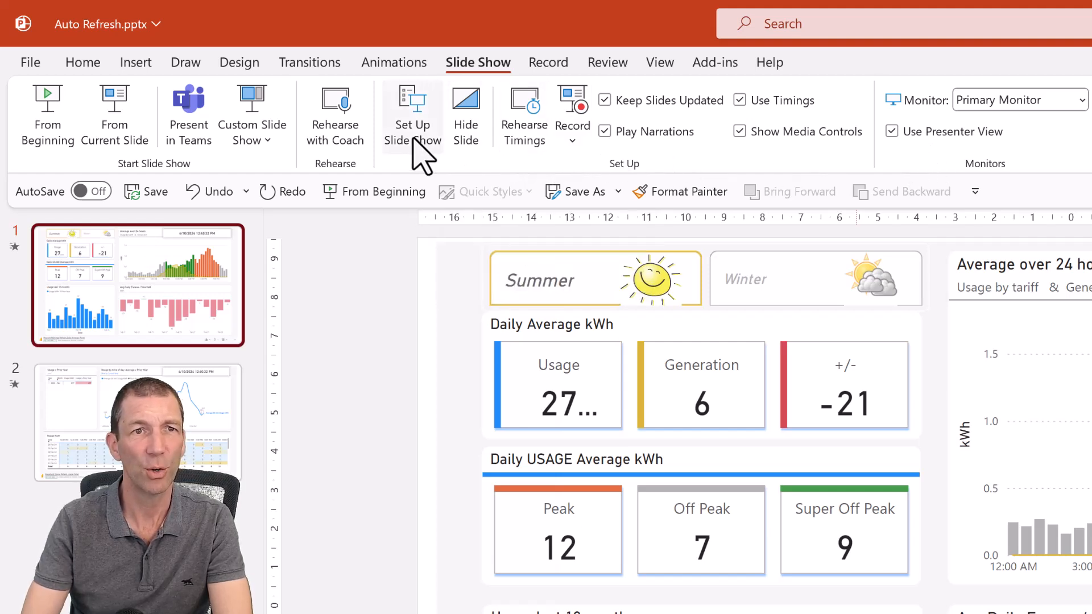
pyautogui.click(411, 115)
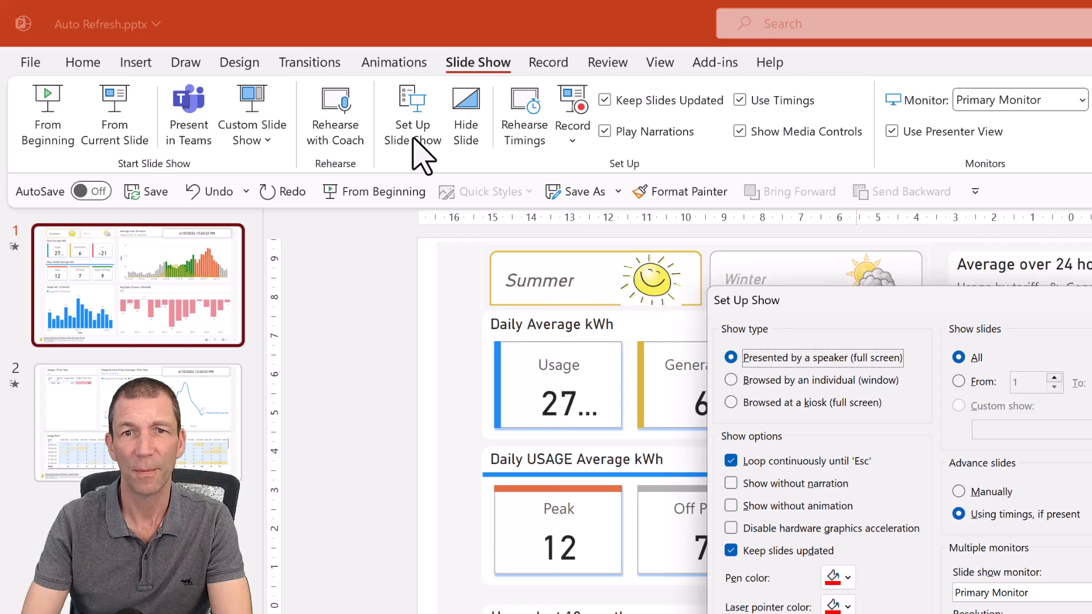
pyautogui.click(731, 461)
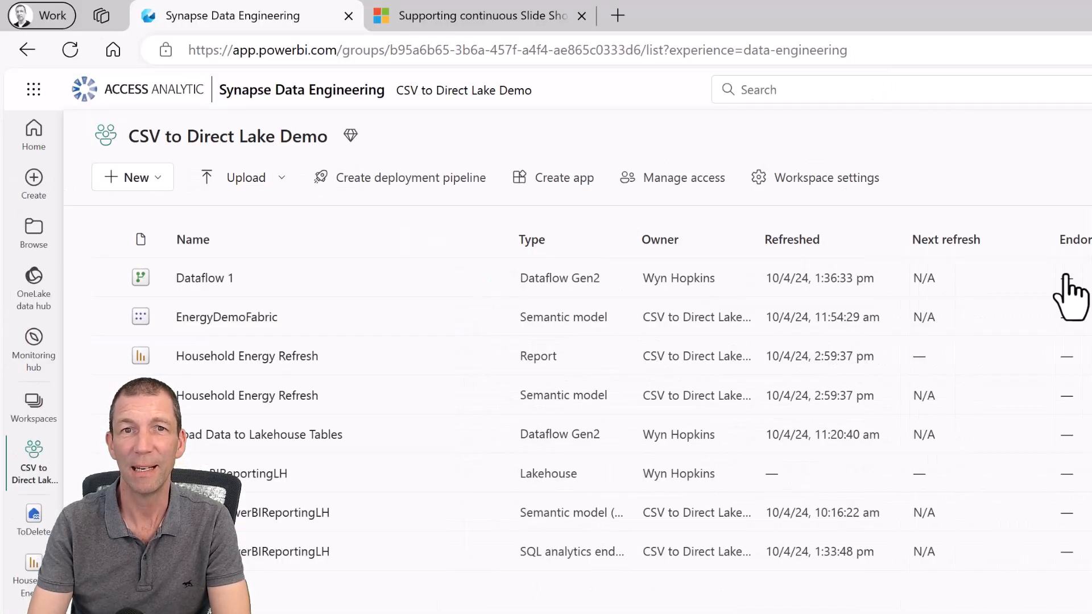
pyautogui.moveTo(296, 433)
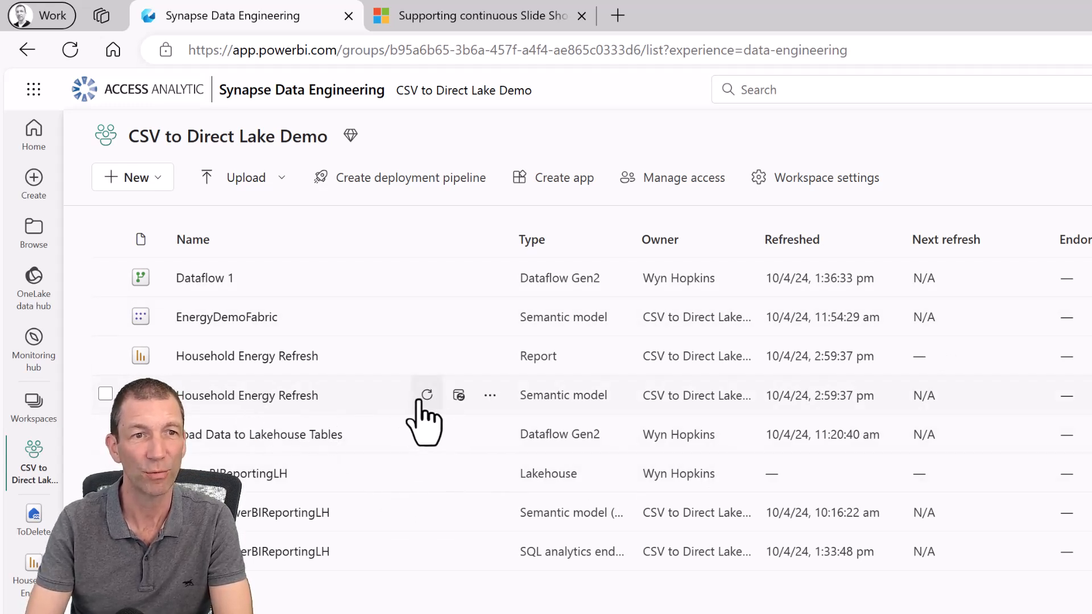
pyautogui.moveTo(427, 395)
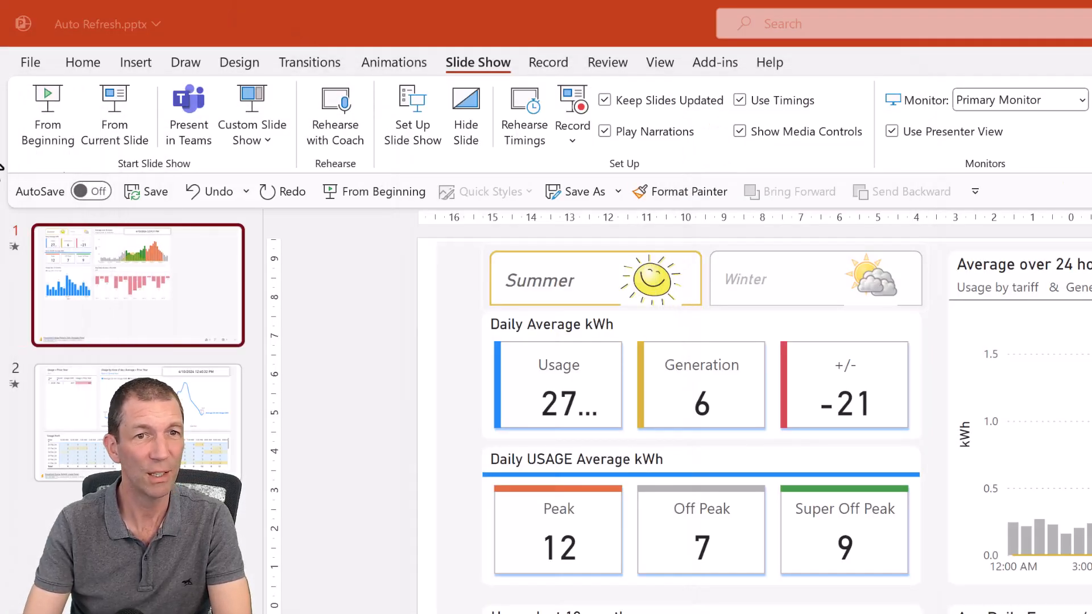
pyautogui.moveTo(374, 191)
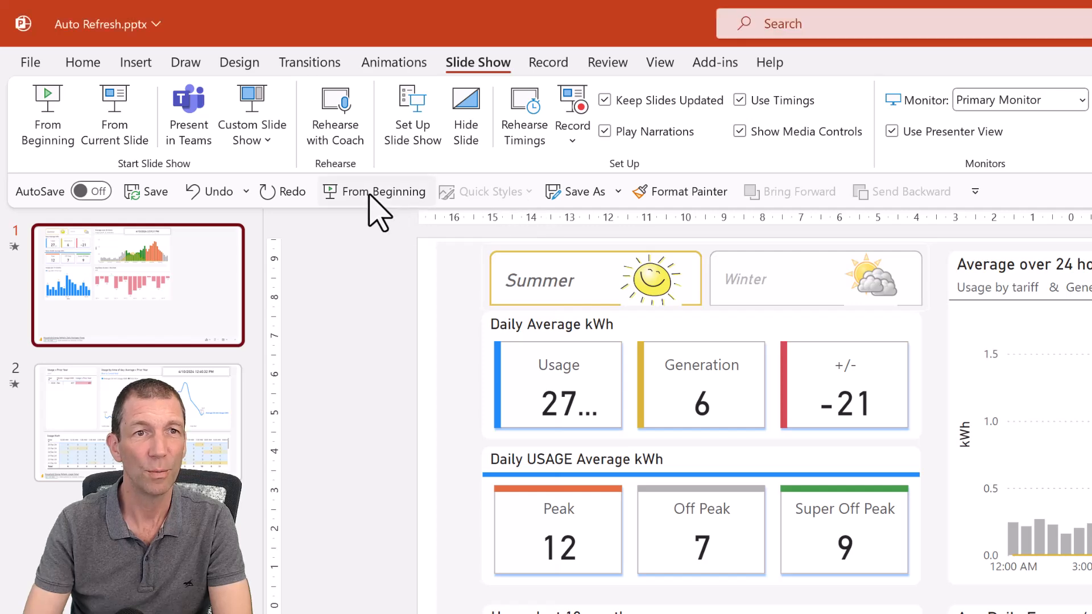
# Start the slide show from the beginning so the live Daily Averages report plays with refreshed figures
pyautogui.click(374, 191)
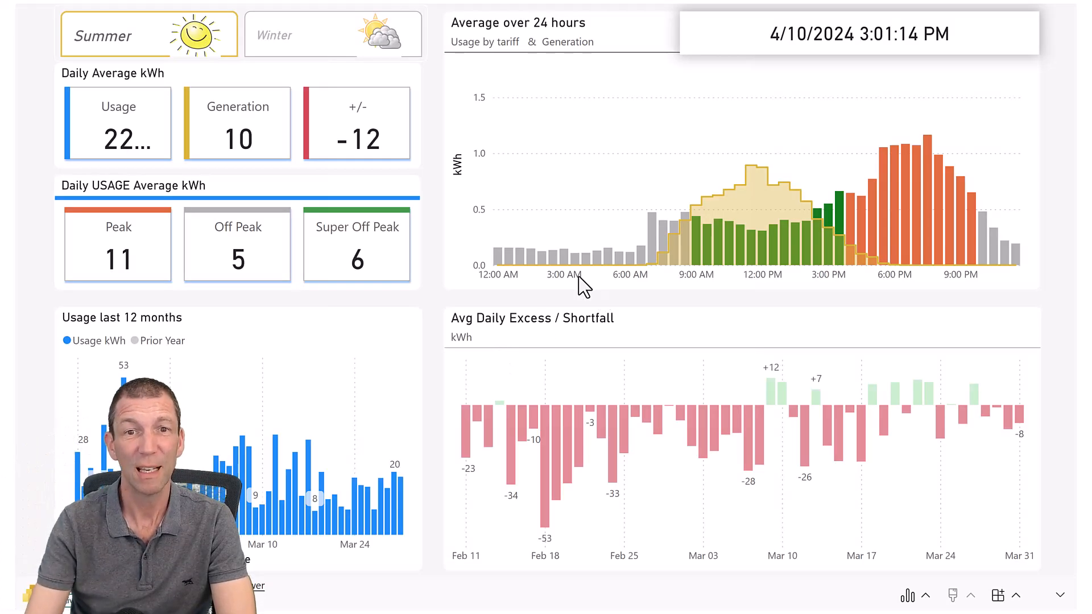
# End the slide show and show the report's Live data, Snapshot and Public snapshot mode choices
pyautogui.press('Escape')
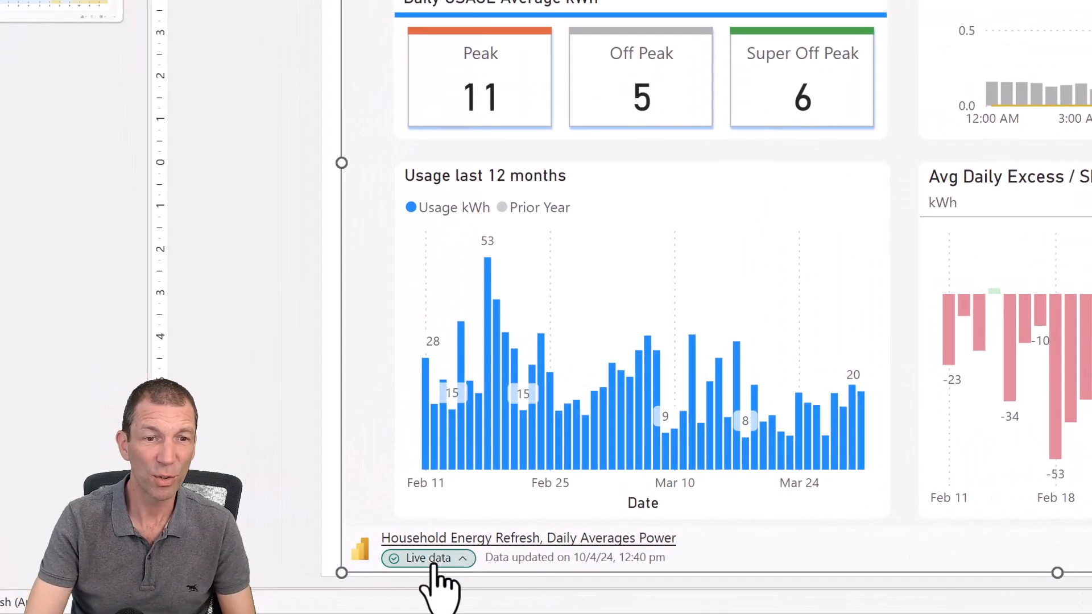
pyautogui.click(427, 558)
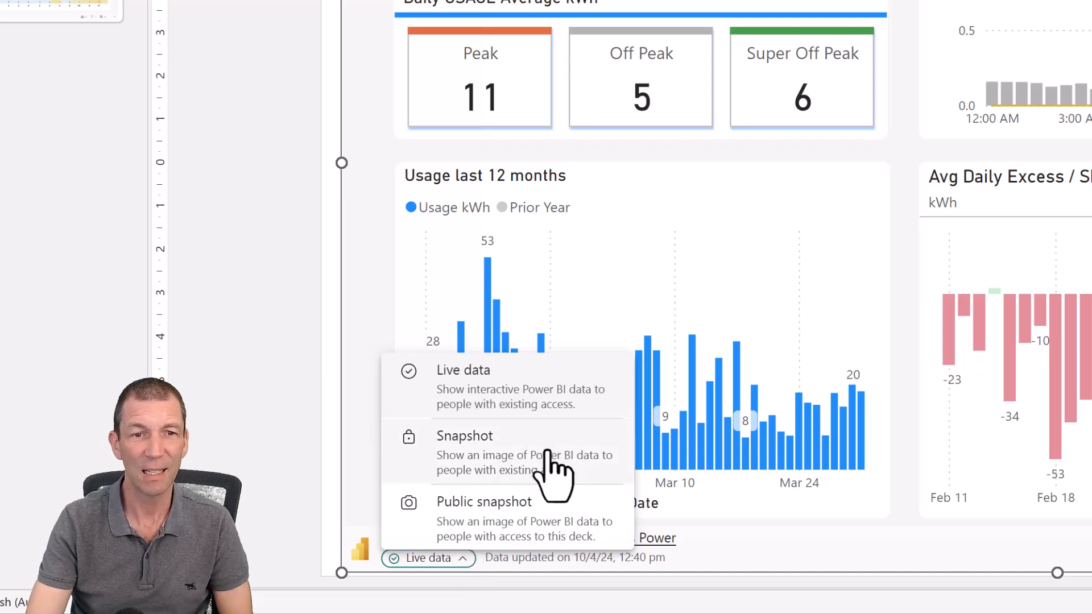
pyautogui.moveTo(588, 529)
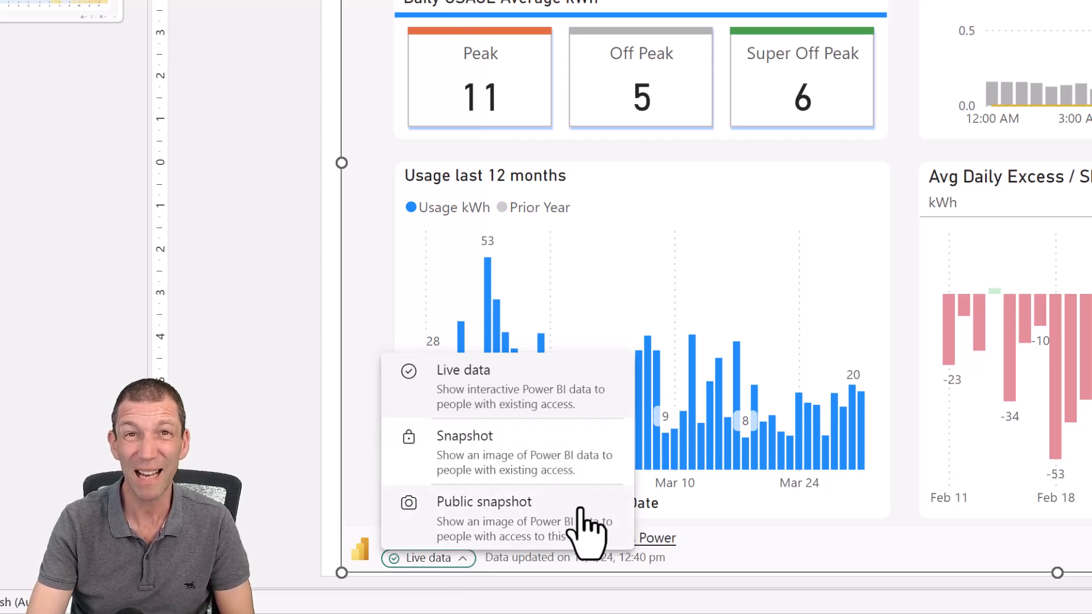
pyautogui.moveTo(516, 411)
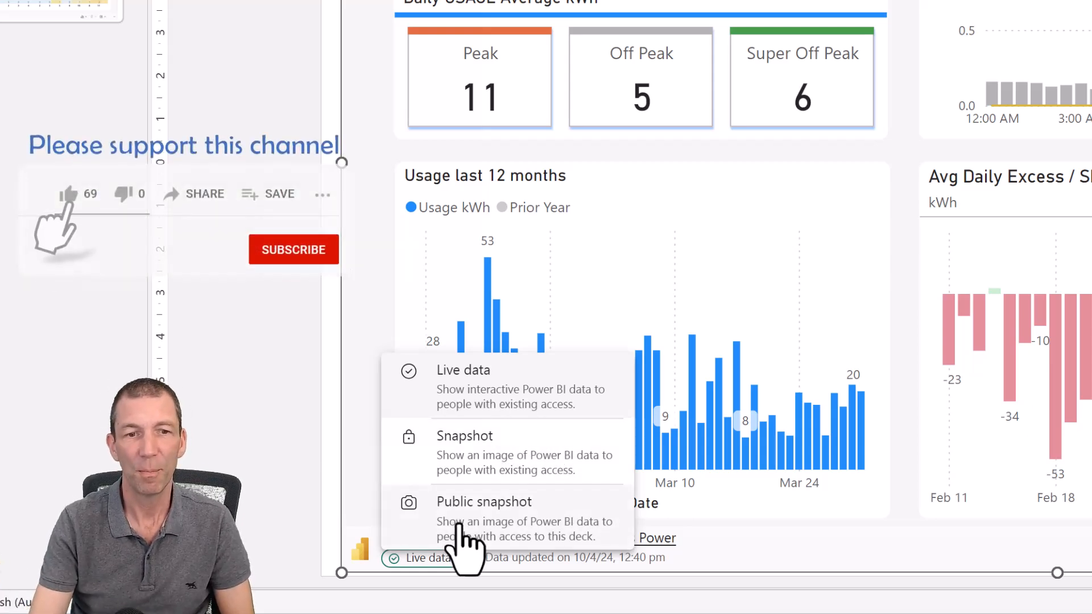
pyautogui.click(67, 193)
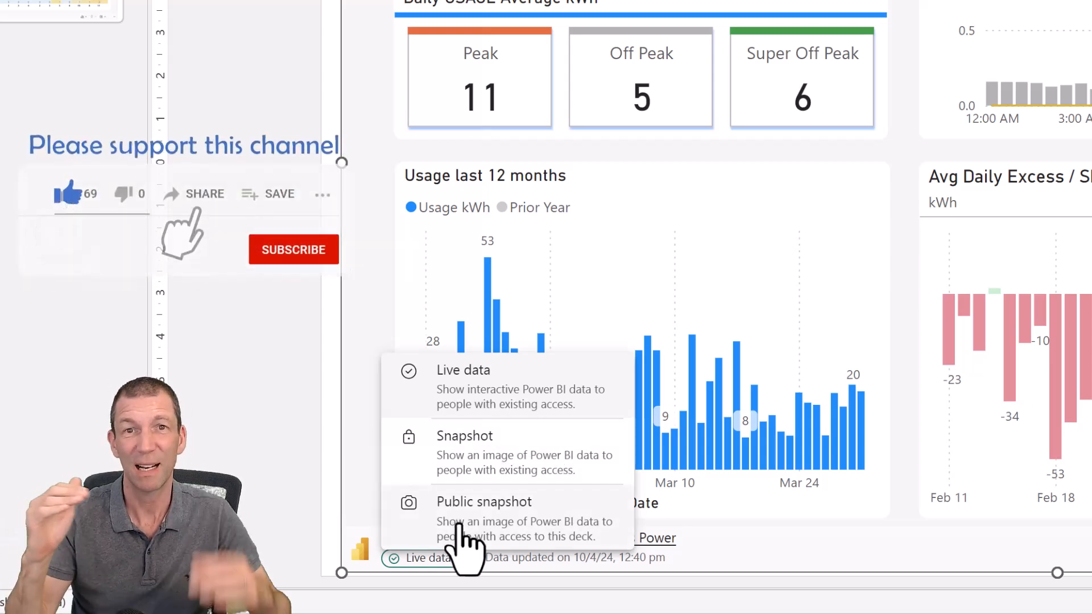